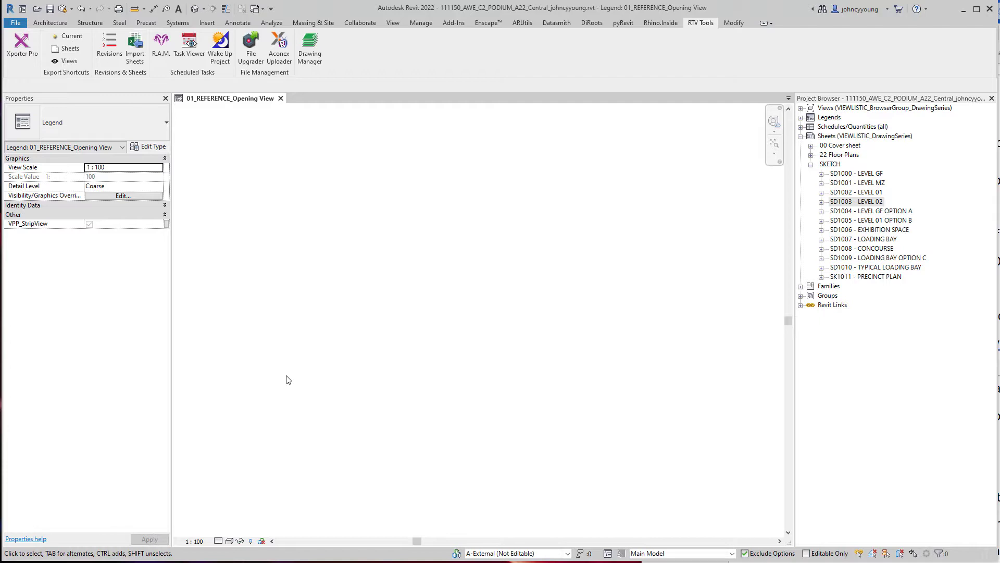
{"action": "mouse_move", "coordinate": [697, 43]}
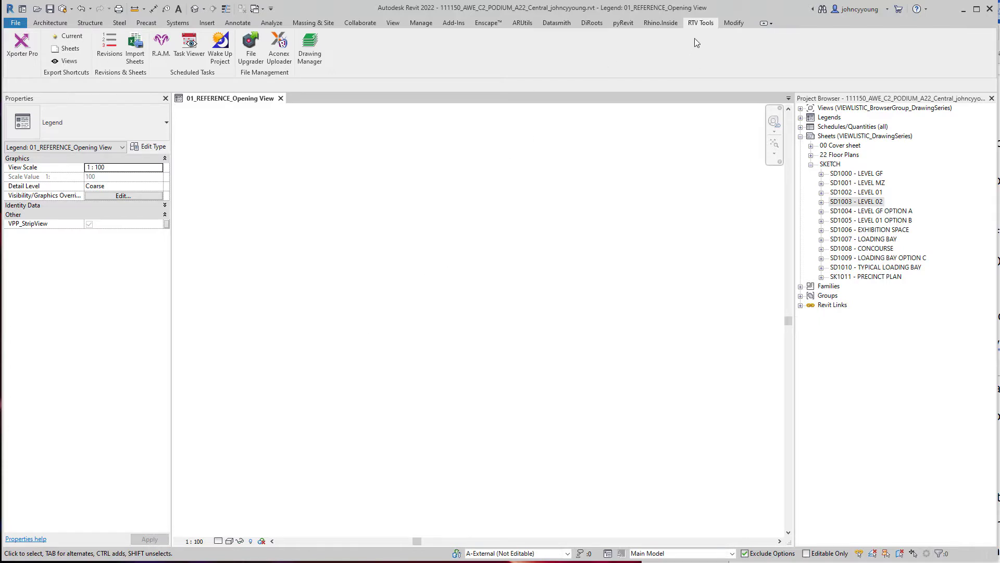
{"action": "mouse_move", "coordinate": [697, 30]}
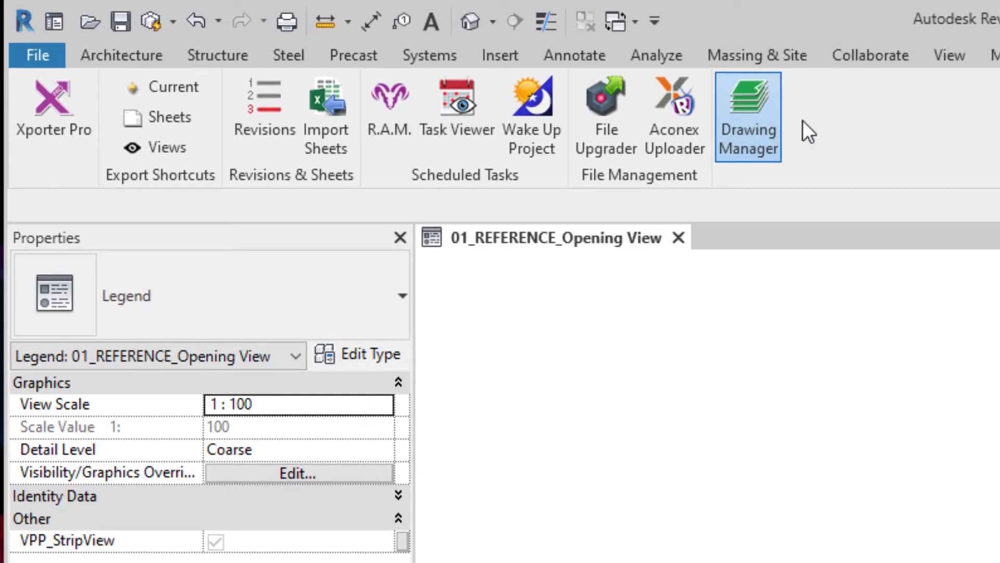
Step: Launch Drawing Manager to list the 24 SD-phase sheets from carpark, podium and tower
{"action": "left_click", "coordinate": [748, 116]}
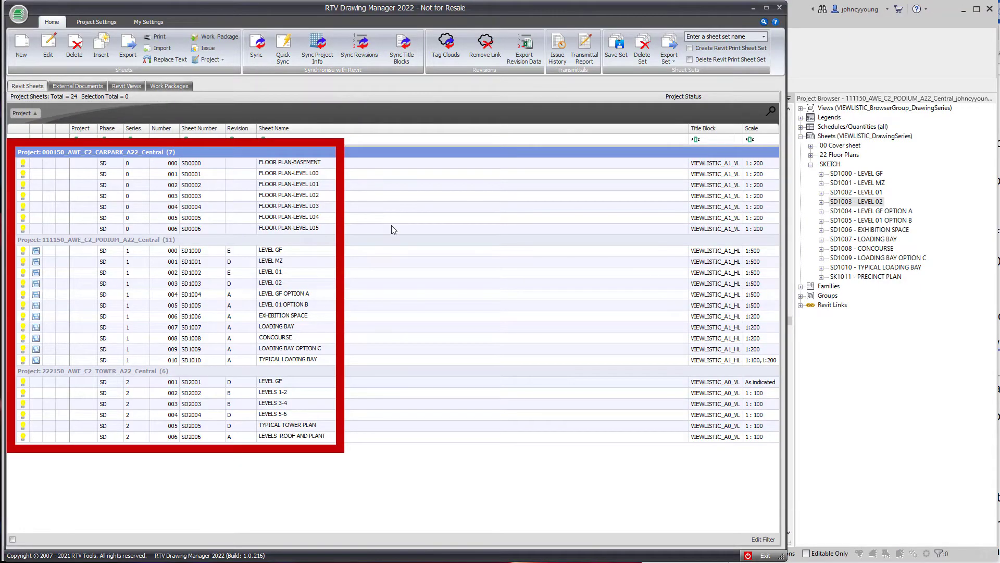
{"action": "mouse_move", "coordinate": [403, 222]}
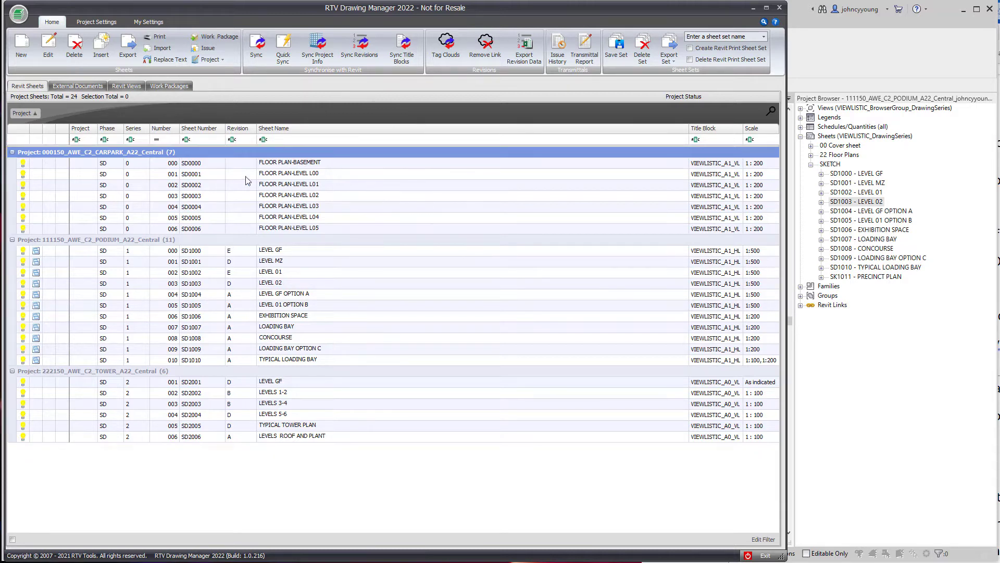
{"action": "mouse_move", "coordinate": [267, 436]}
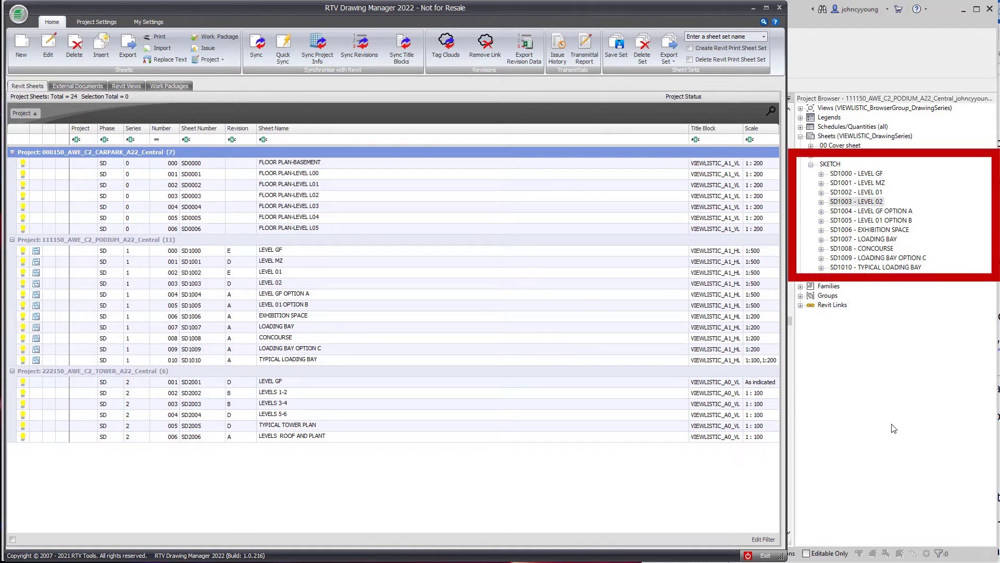
{"action": "mouse_move", "coordinate": [896, 388]}
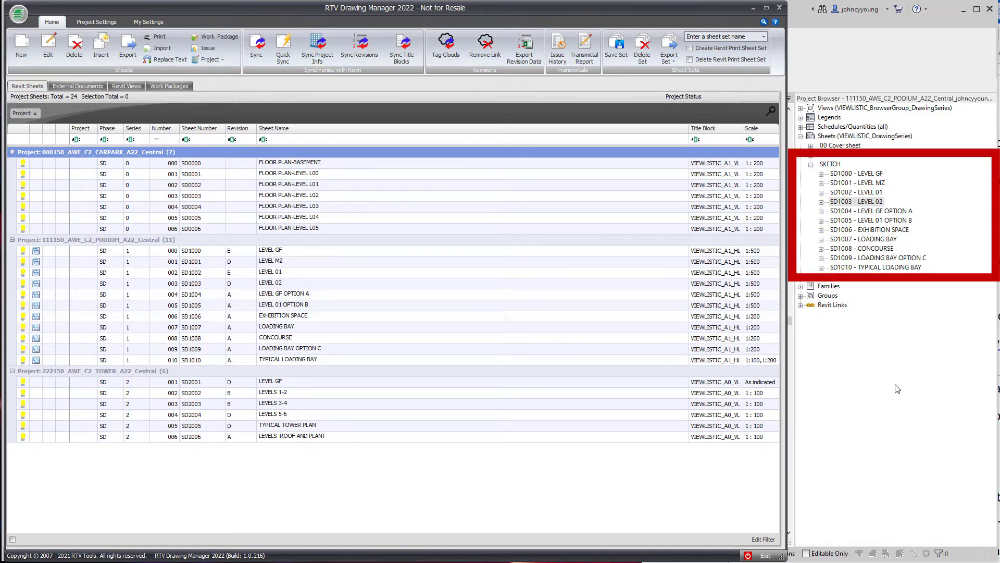
{"action": "mouse_move", "coordinate": [851, 177]}
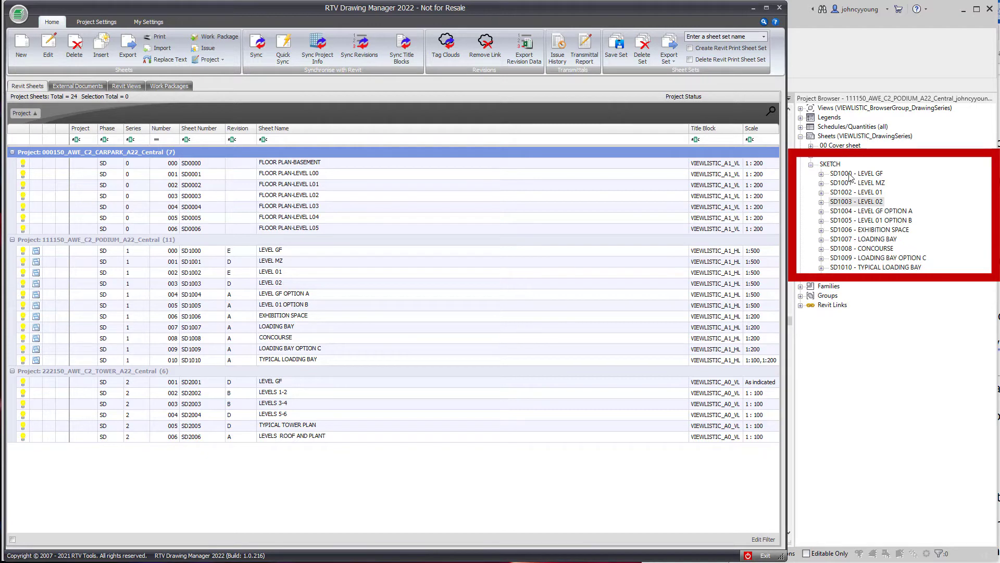
{"action": "mouse_move", "coordinate": [845, 284]}
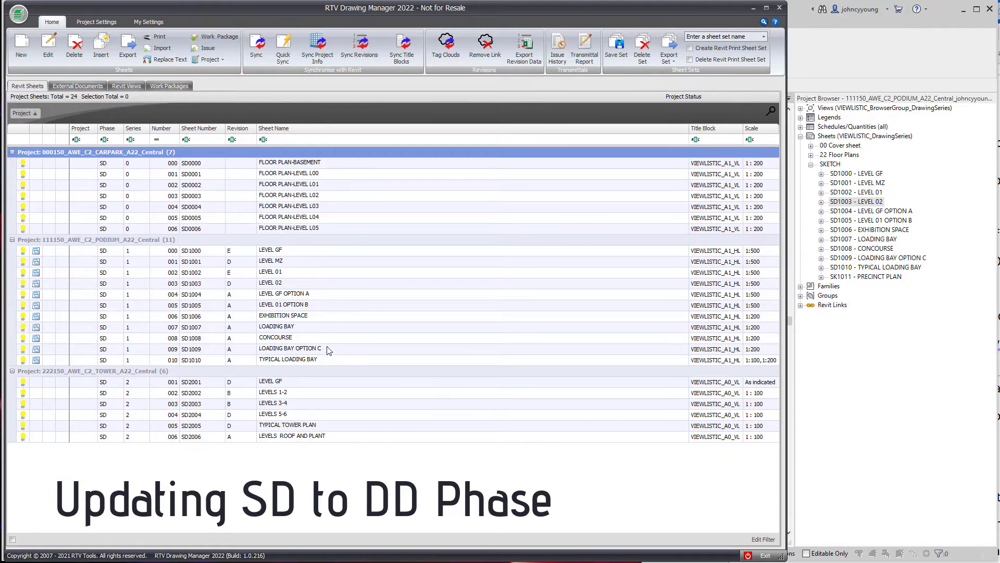
Step: Select all 24 sheets and rename the series to the DD phase (DD0000–DD2006)
{"action": "right_click", "coordinate": [287, 327]}
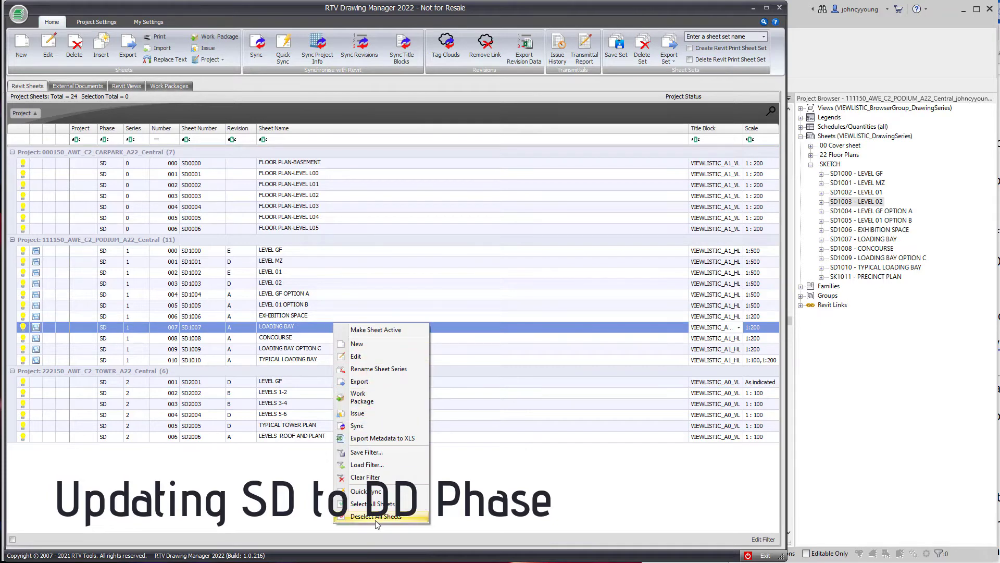
{"action": "left_click", "coordinate": [372, 504]}
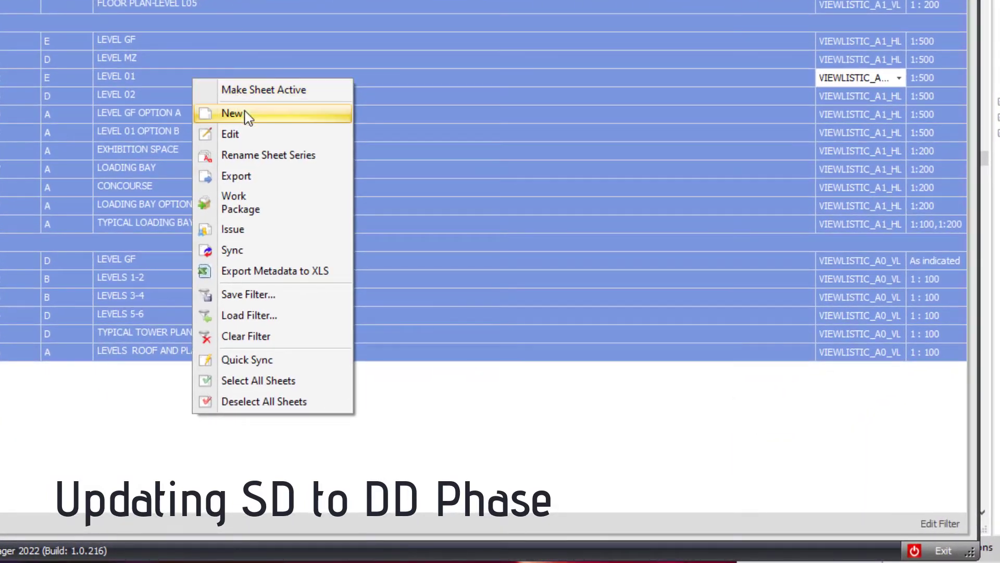
{"action": "left_click", "coordinate": [249, 162]}
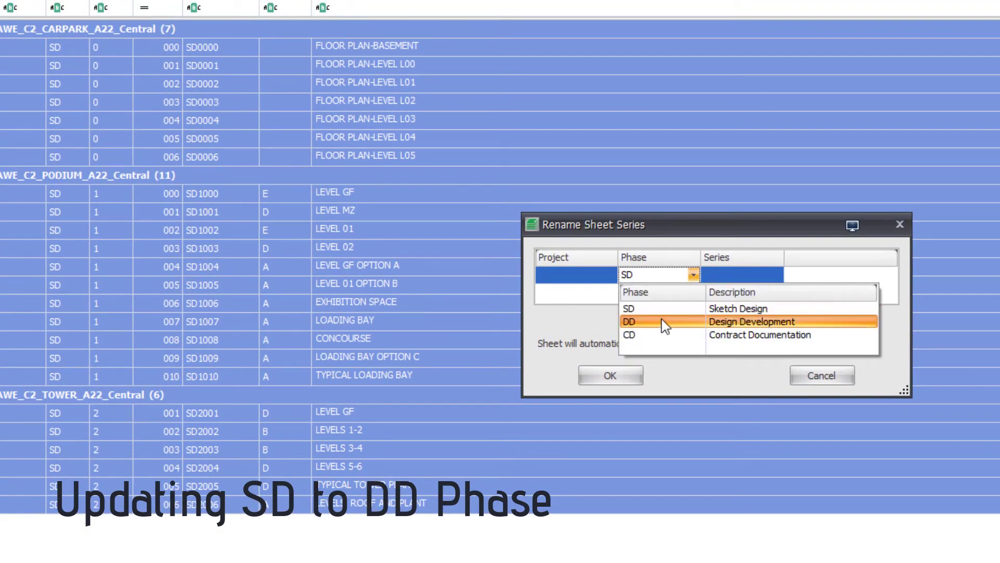
{"action": "left_click", "coordinate": [630, 321]}
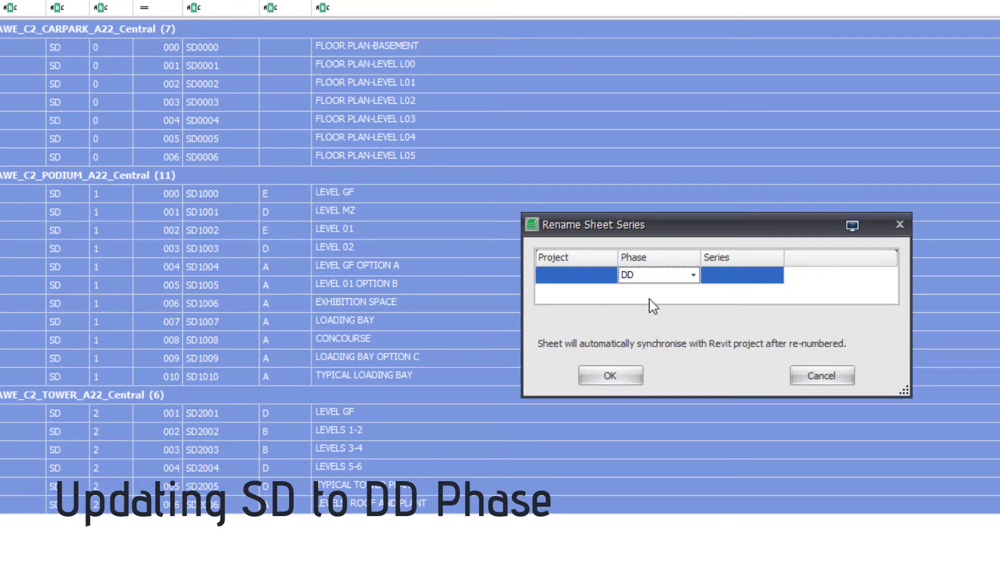
{"action": "left_click", "coordinate": [609, 375]}
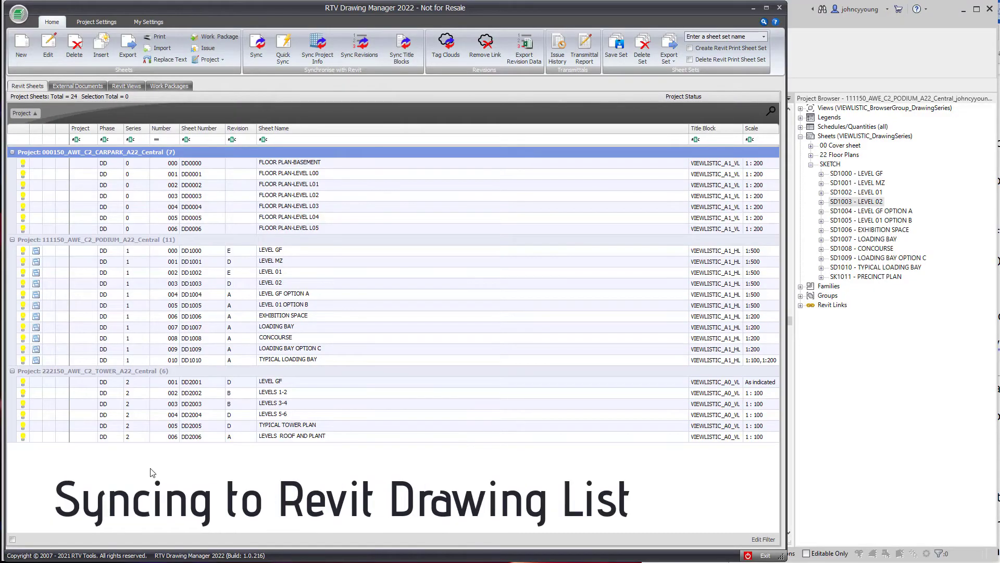
{"action": "mouse_move", "coordinate": [557, 488]}
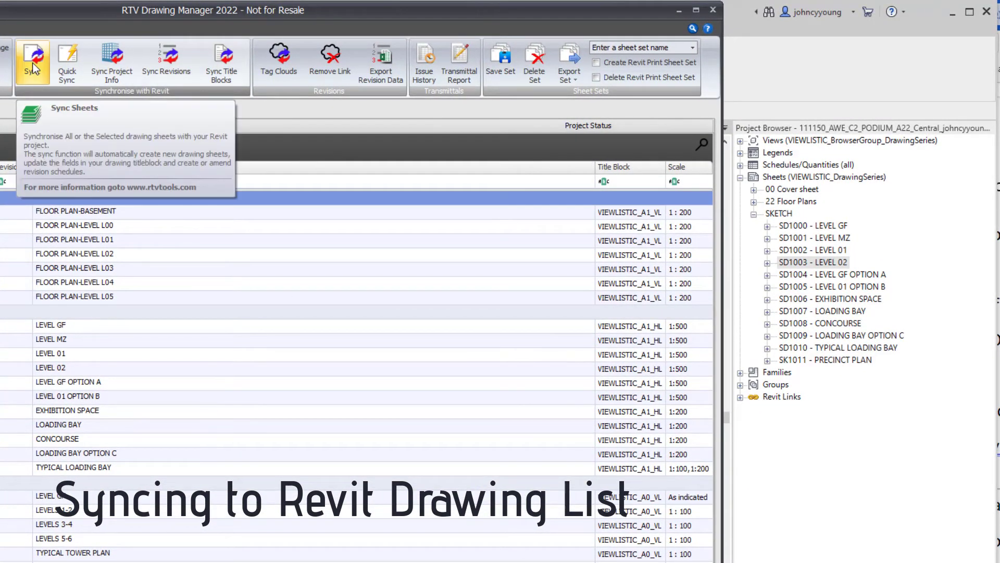
Step: Sync all sheets to Revit so the project browser lists DD1000–DD1010
{"action": "left_click", "coordinate": [32, 57]}
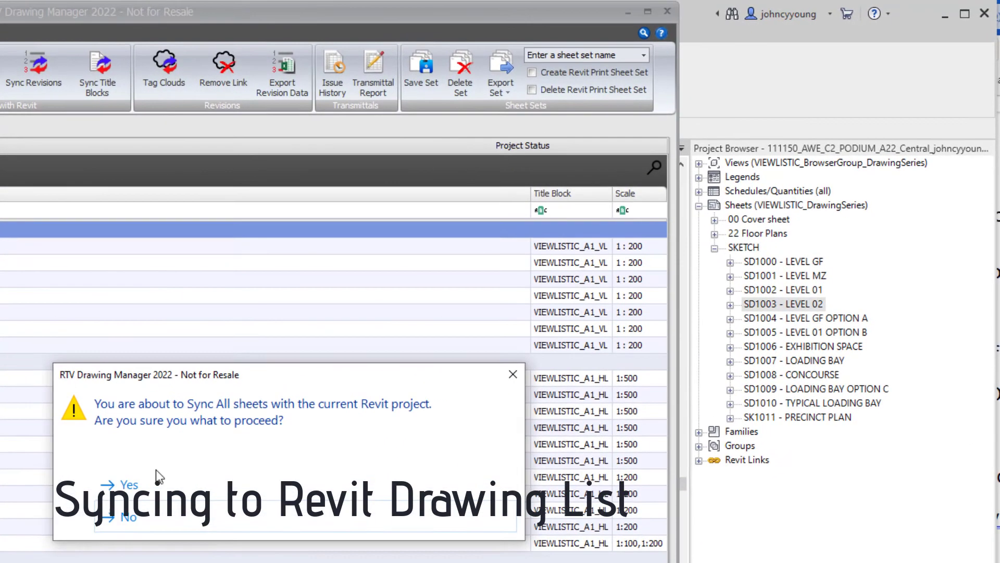
{"action": "left_click", "coordinate": [125, 485]}
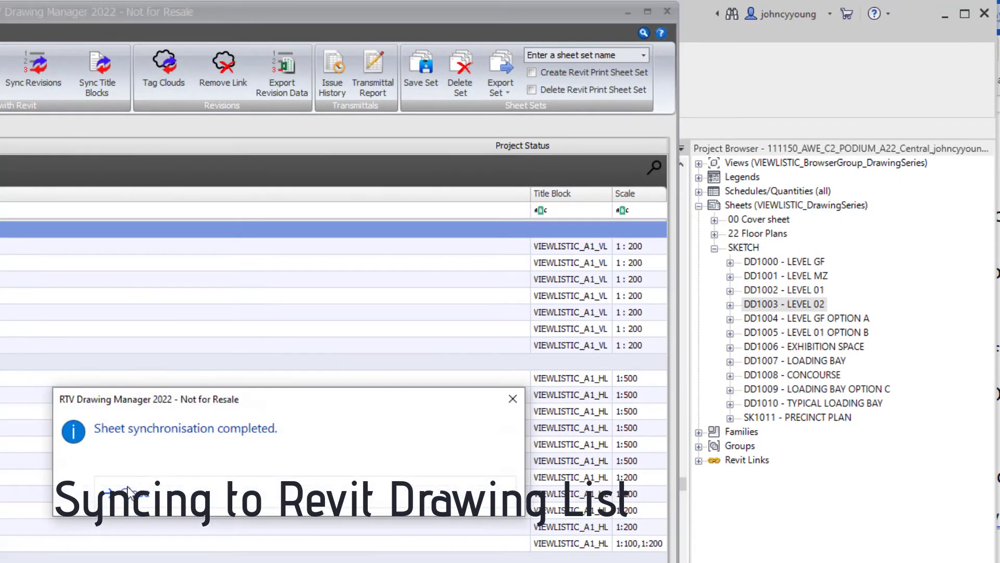